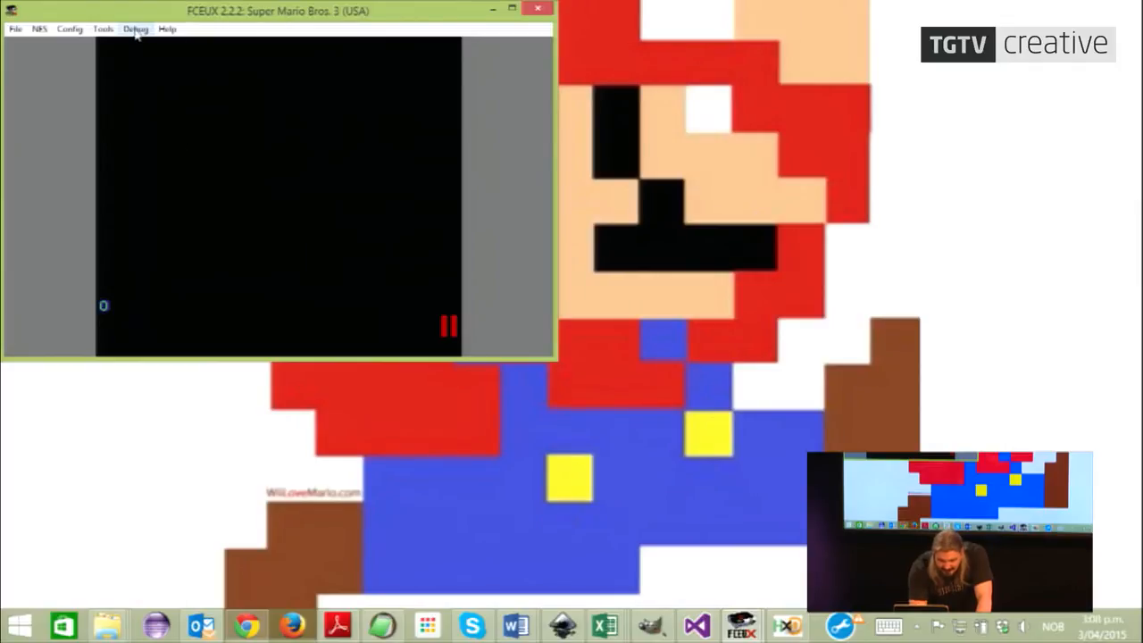
- Show the PPU Viewer from the Debug menu and place it beside the game window
left_click(136, 29)
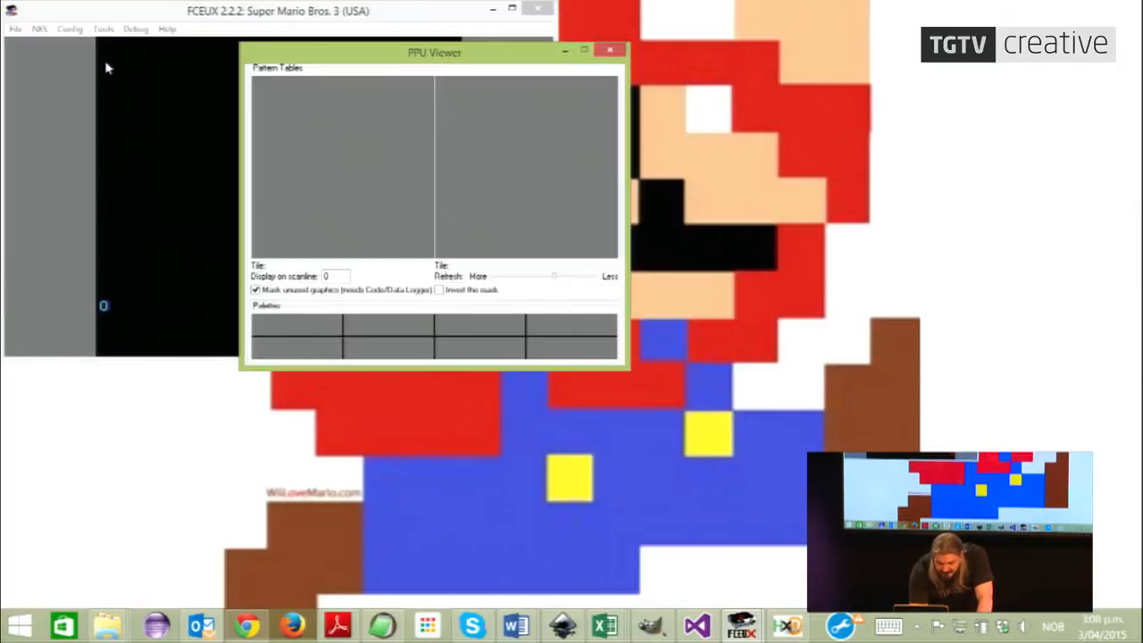
left_click_drag(435, 51, 766, 40)
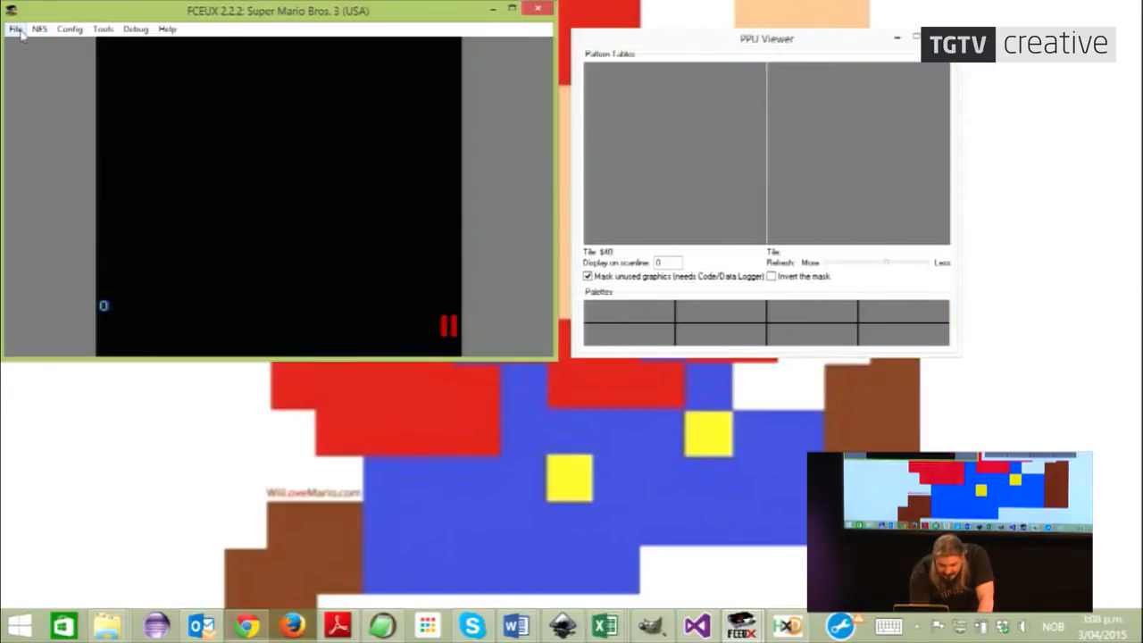
- Reload the Super Mario Bros. 3 (USA).nes ROM through File > Open ROM
left_click(14, 29)
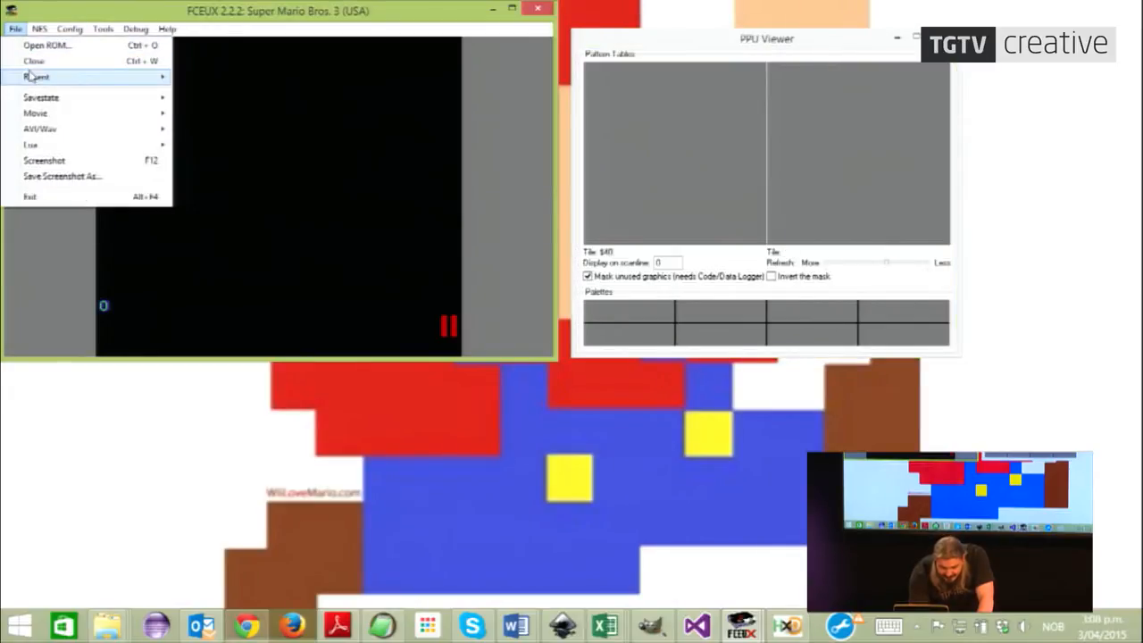
mouse_move(44, 45)
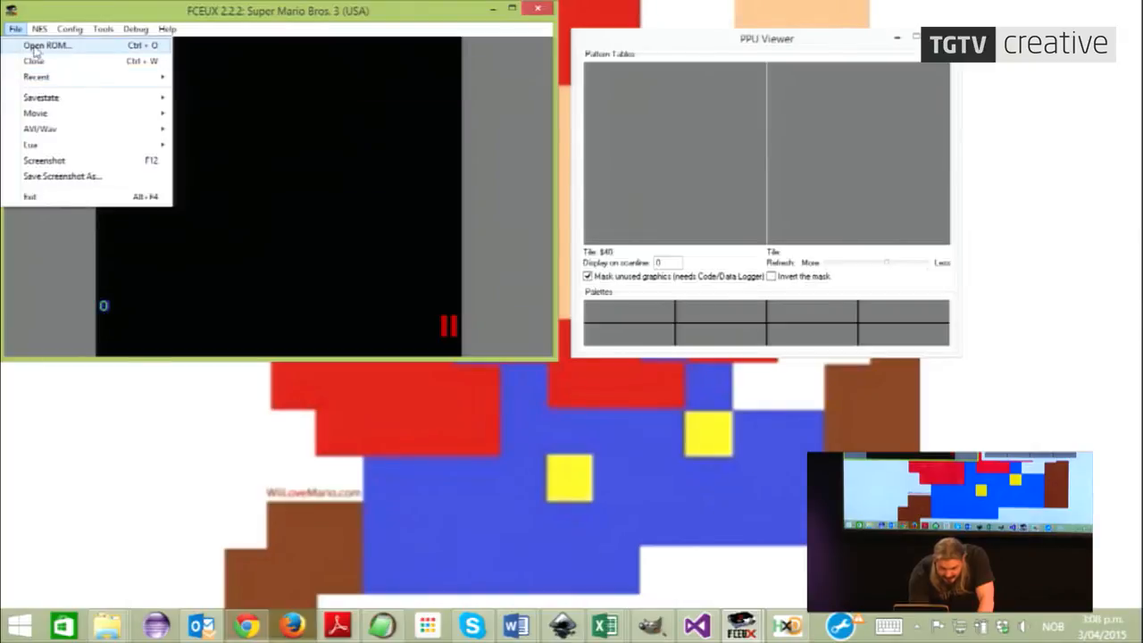
left_click(47, 45)
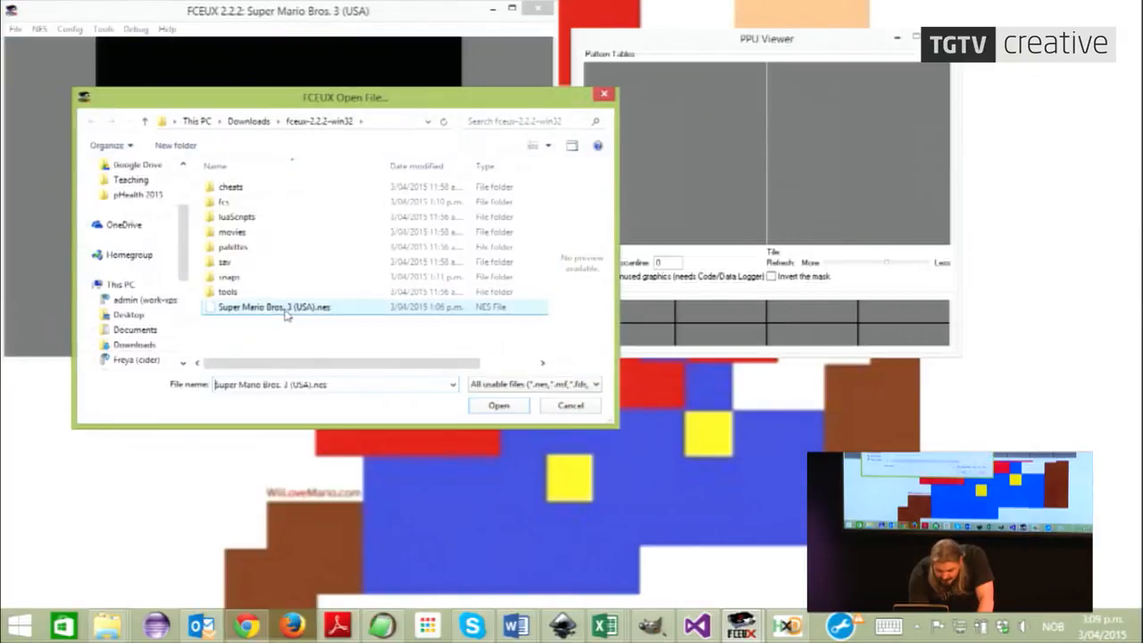
left_click(498, 405)
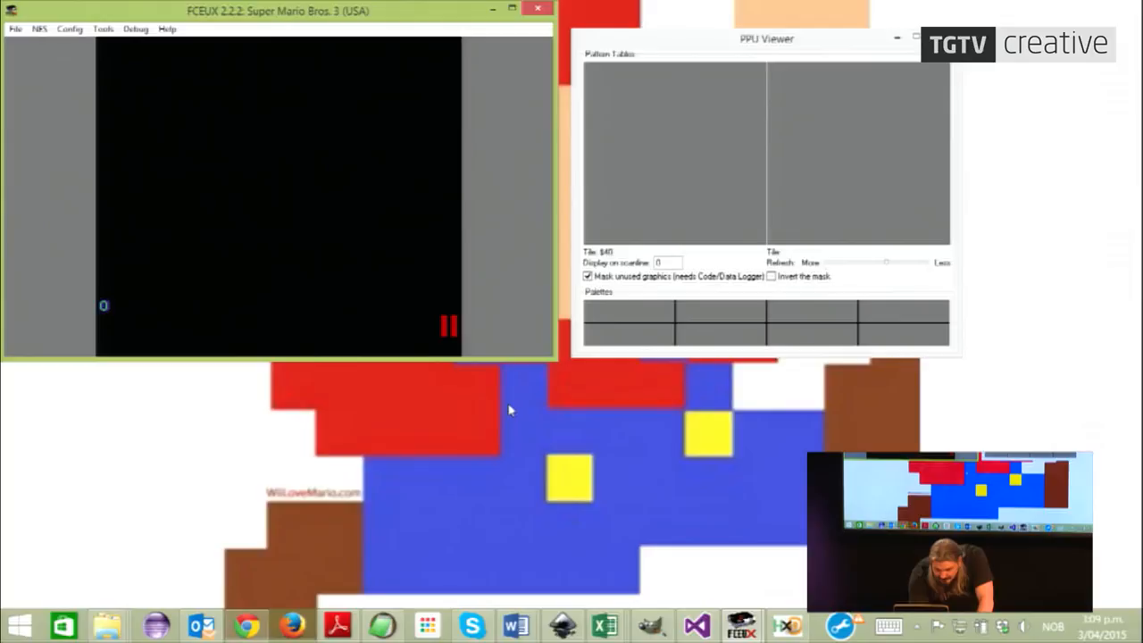
mouse_move(139, 34)
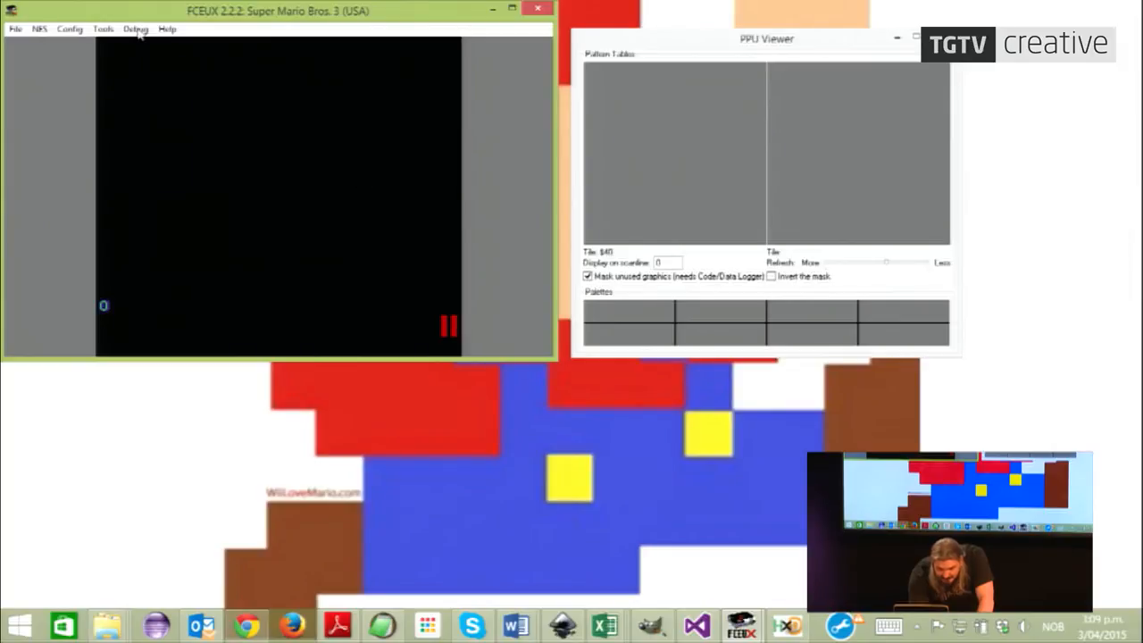
mouse_move(241, 175)
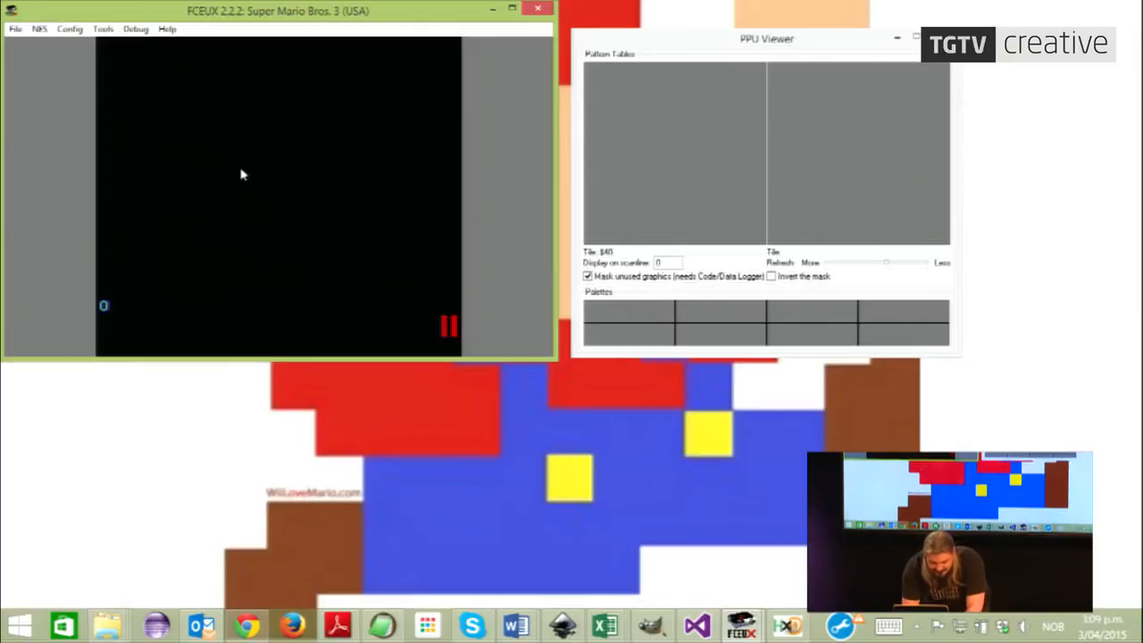
mouse_move(236, 44)
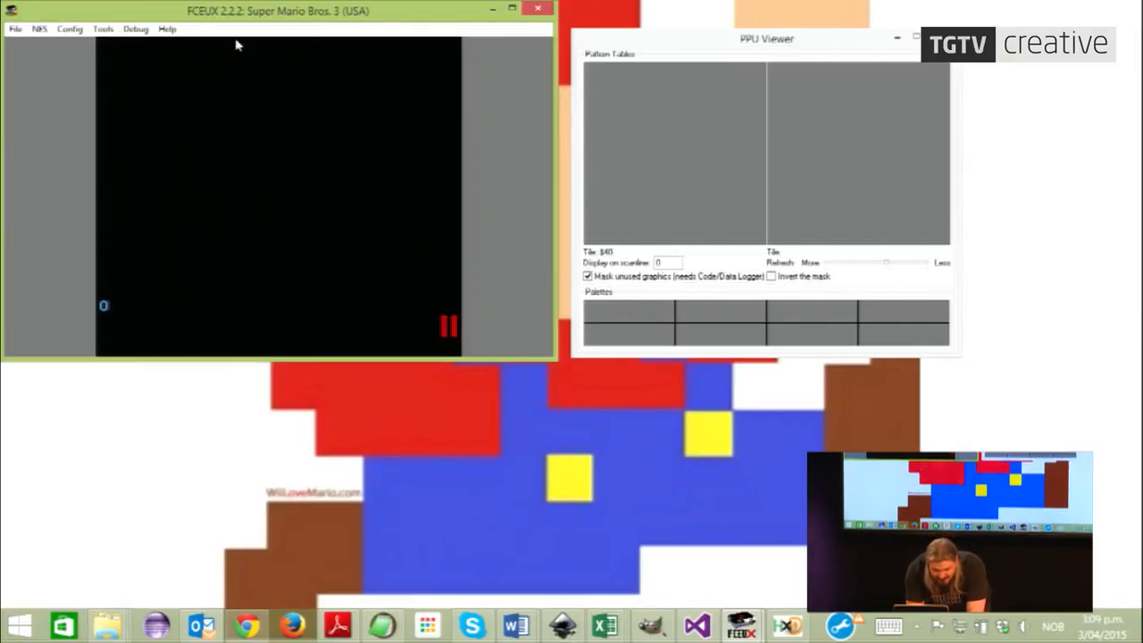
left_click(104, 29)
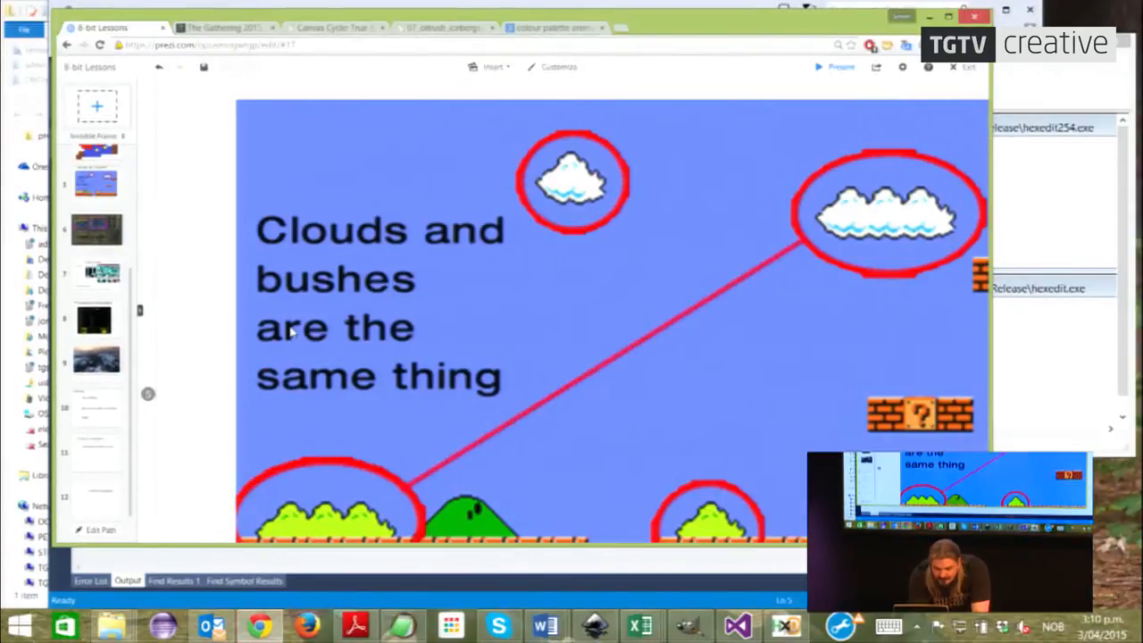
- Glance at the Canvas Cycle waterfall demo tab, then return to the 8-bit Lessons clouds-and-bushes slide
left_click(331, 29)
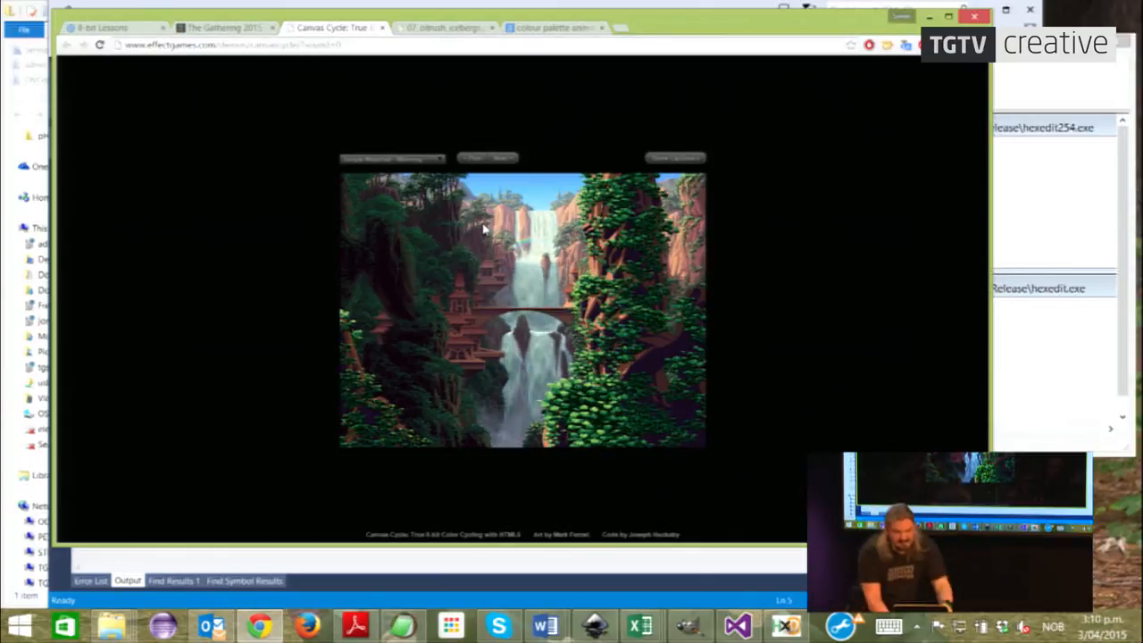
left_click(98, 29)
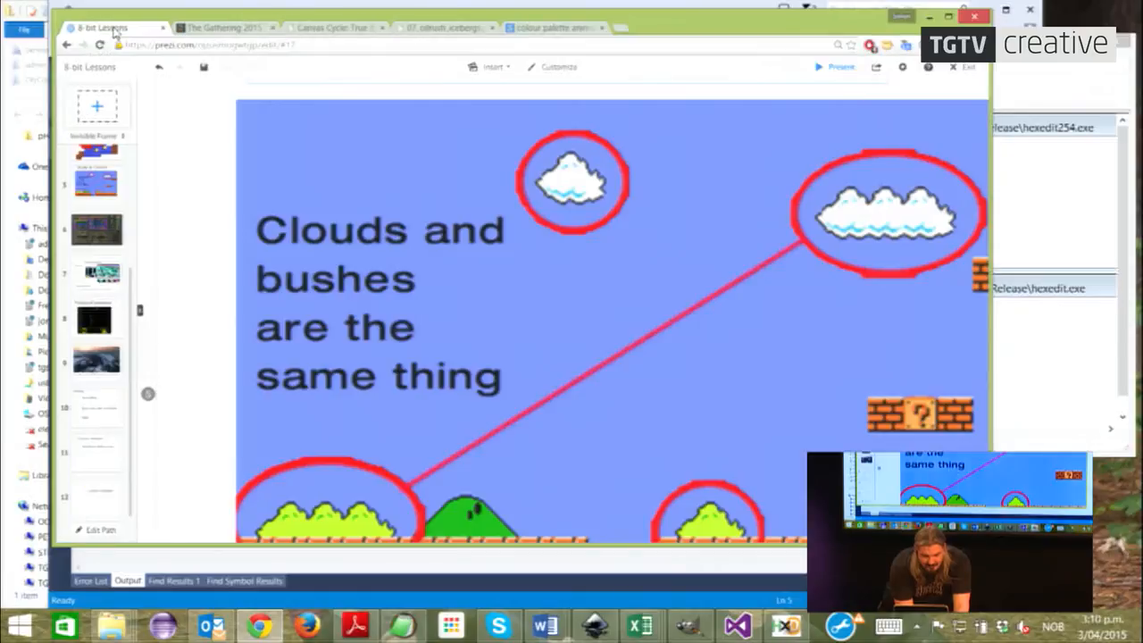
mouse_move(172, 243)
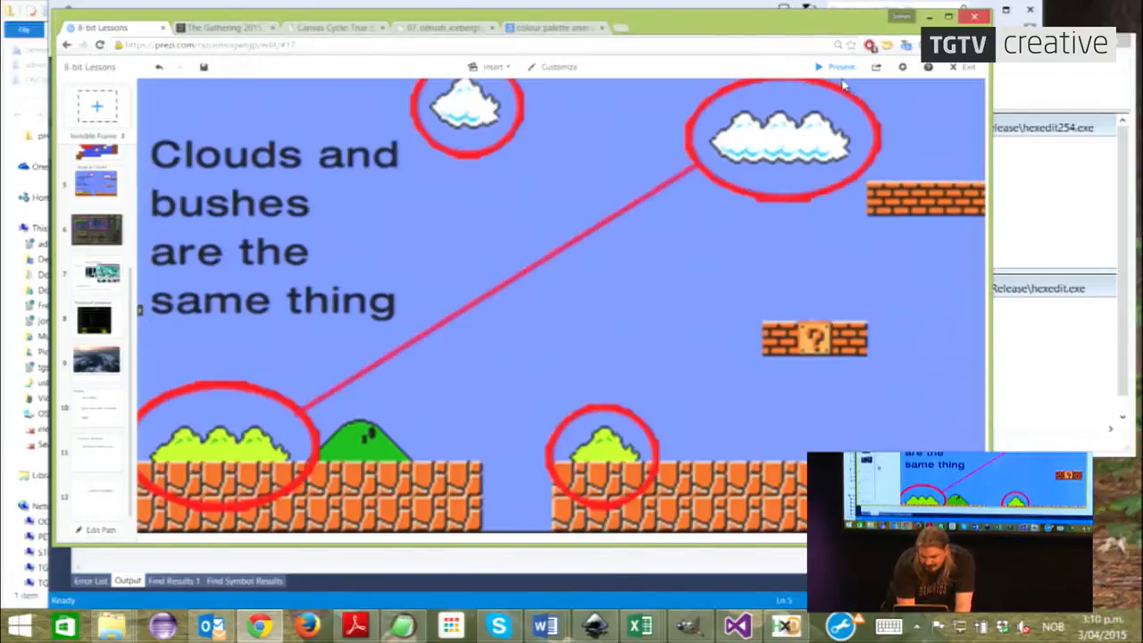
- Present the Prezi full screen and advance to the binary 0011 1001 to palette colour '9' slide
left_click(836, 66)
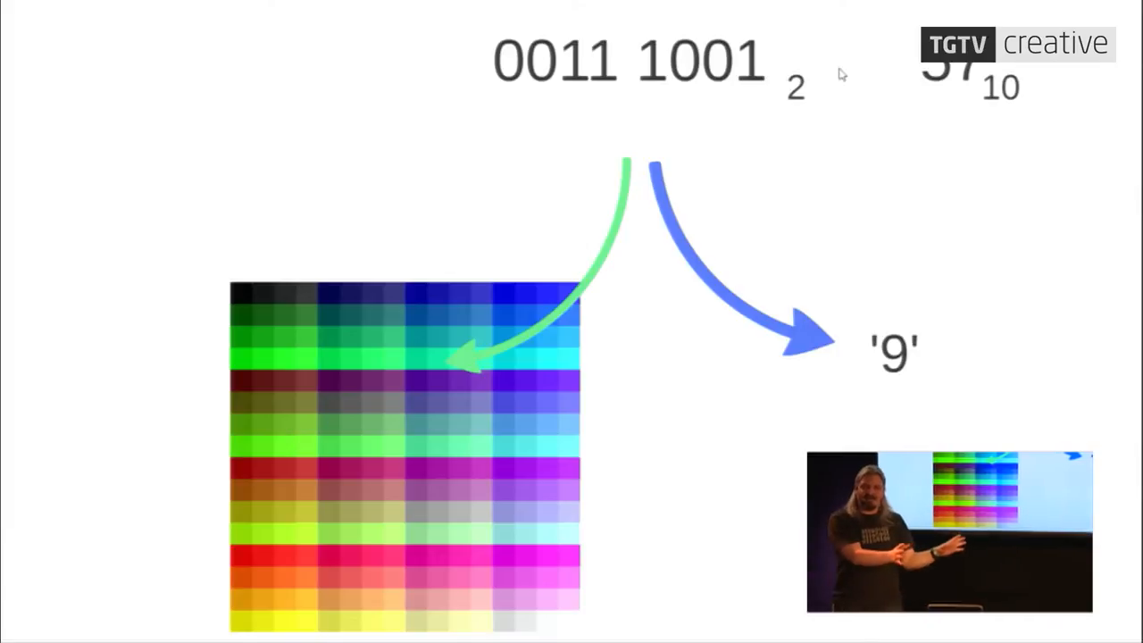
- Leave the presentation and bring FCEUX forward with Super Mario Bros. 3 on its title screen
key("alt+tab")
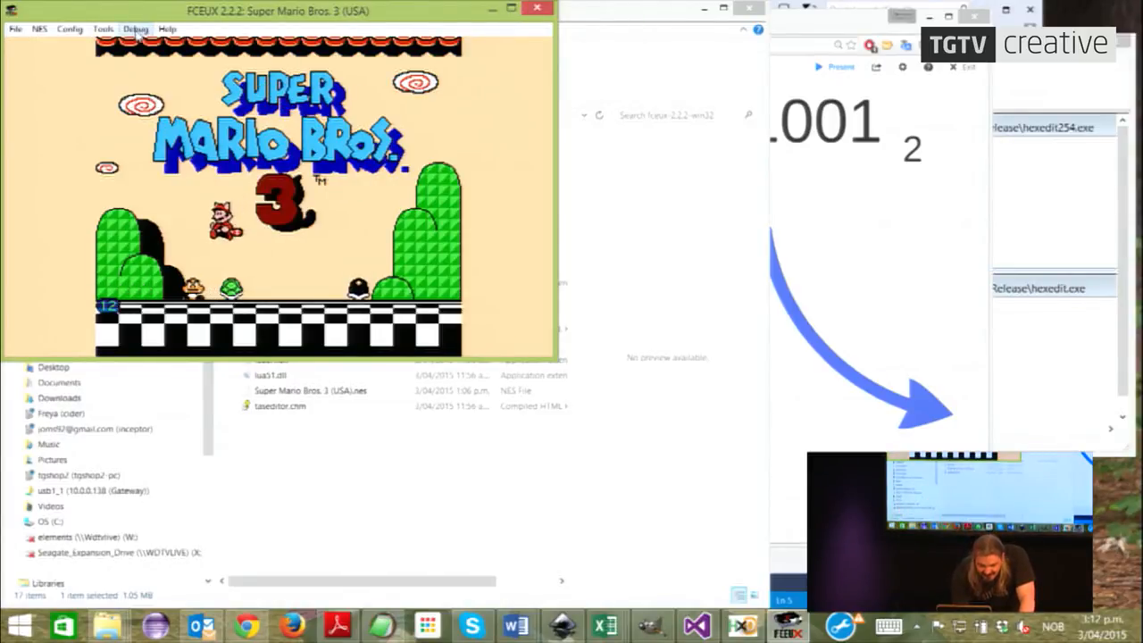
- Show the PPU Viewer with Super Mario Bros. 3's pattern tables and palette beside the title menu
left_click(136, 29)
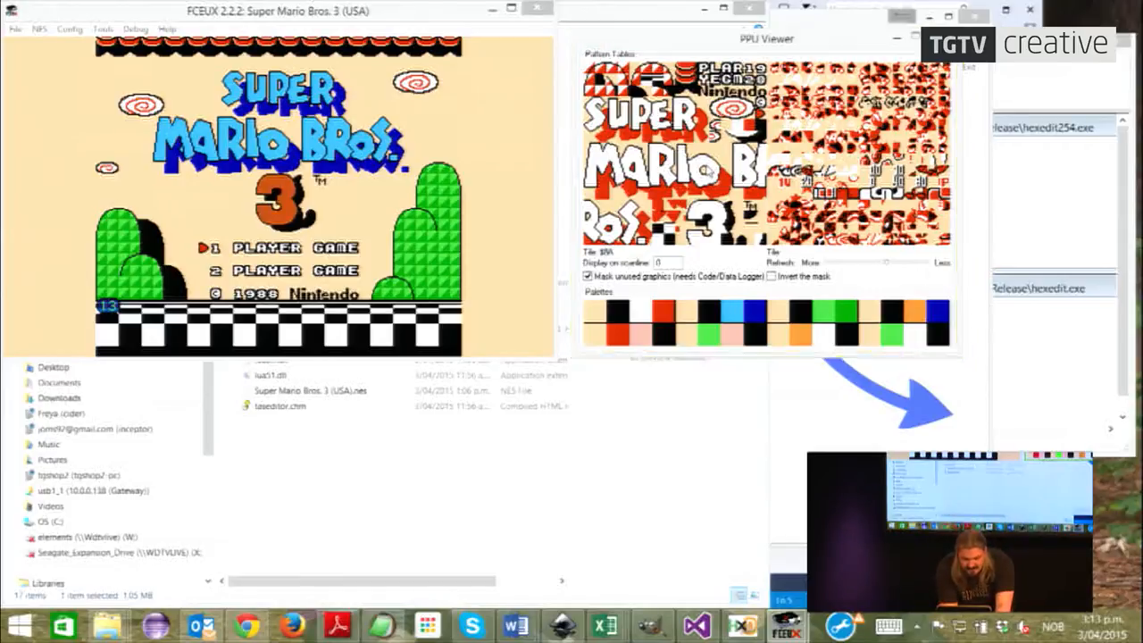
- Start a 1-player game and reach the World 1 map while the PPU Viewer shows its tiles
key("alt+tab")
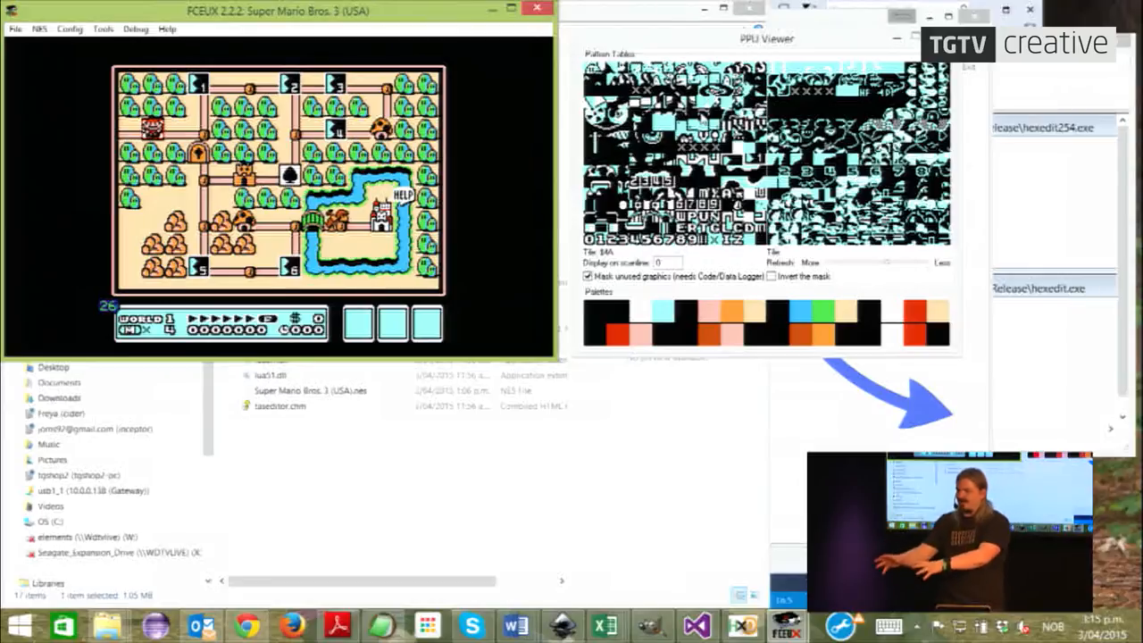
- Return to the Prezi tab and resume presenting from the binary-to-colour palette slide
key("alt+tab")
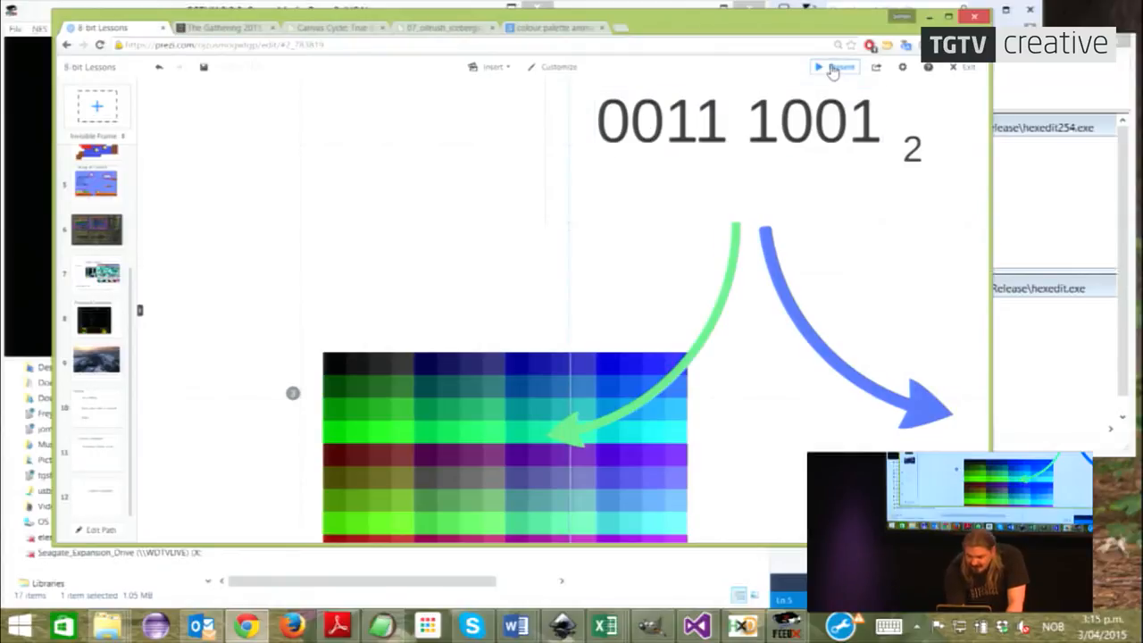
left_click(836, 68)
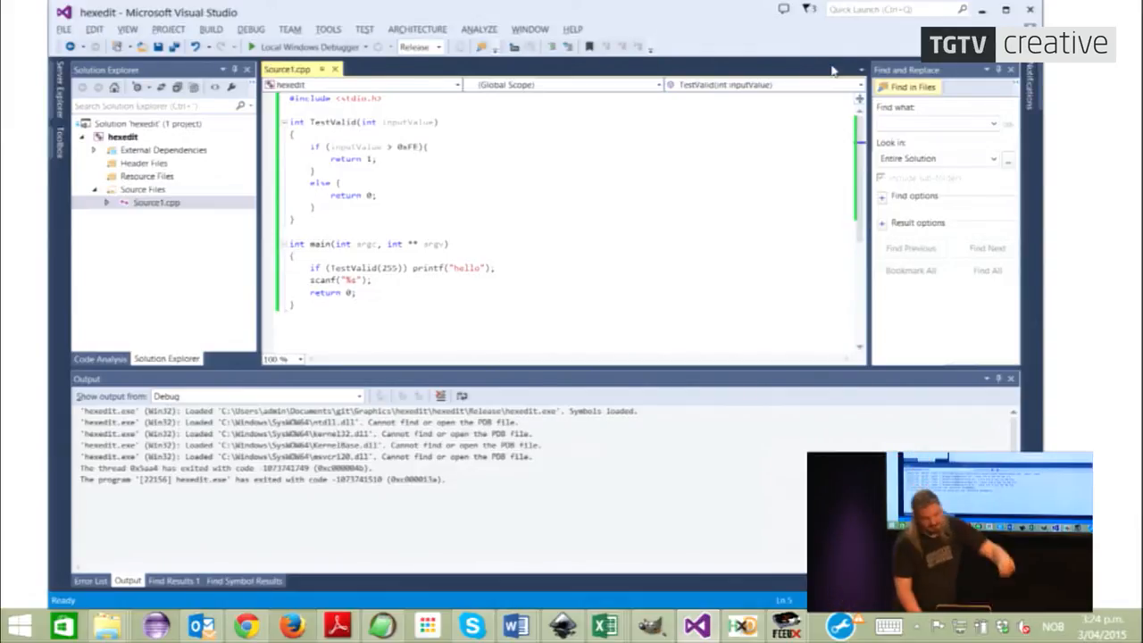
- Switch to File Explorer showing the Documents git project listing after the Release run exits
key("alt+tab")
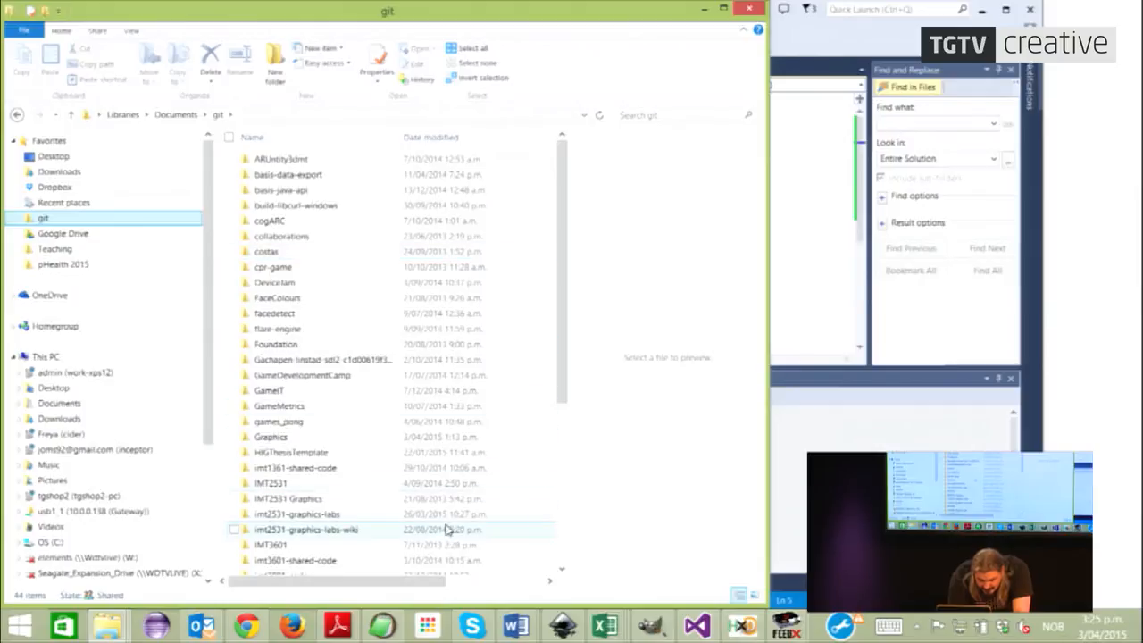
- Browse into hexedit > hexedit > Release, listing hexedit.exe and hexedit254.exe
double_click(271, 436)
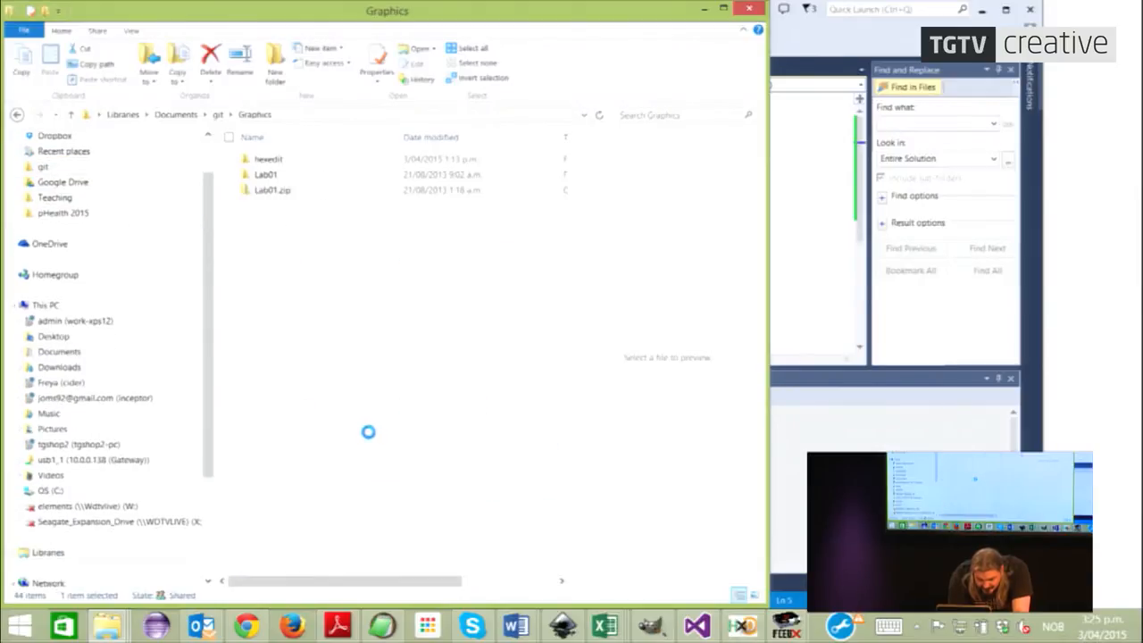
double_click(268, 157)
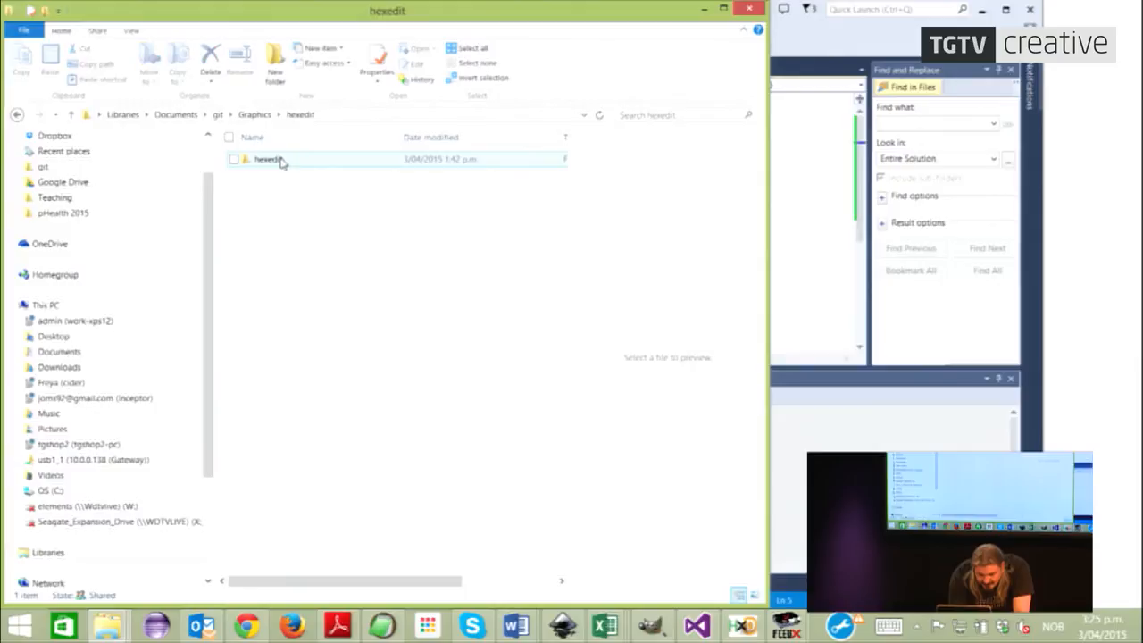
double_click(269, 159)
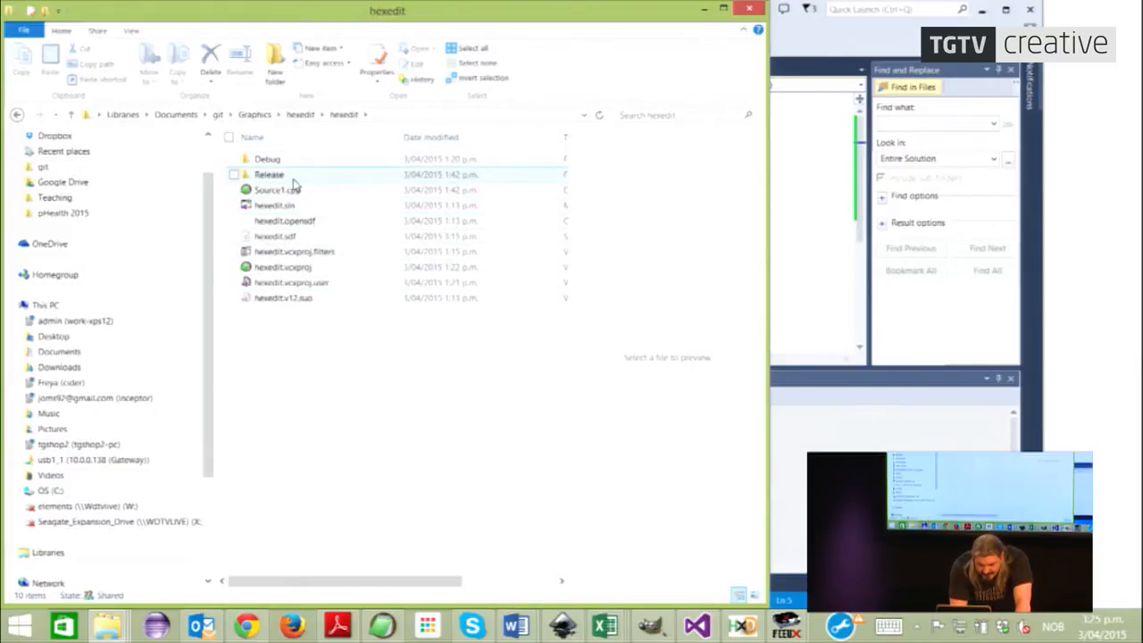
double_click(267, 175)
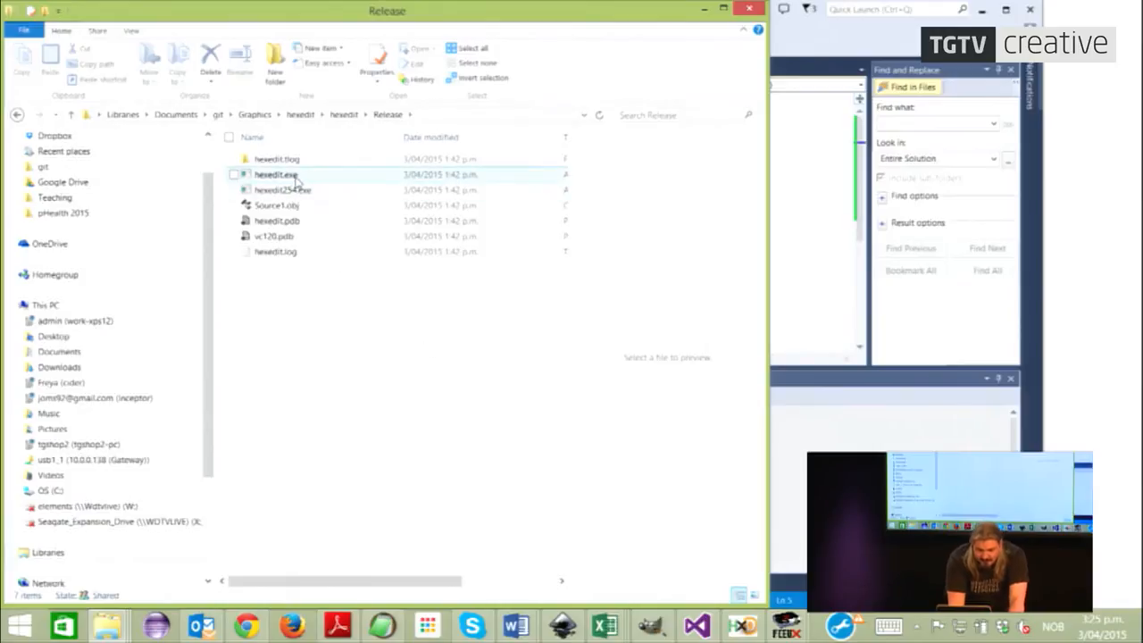
mouse_move(274, 175)
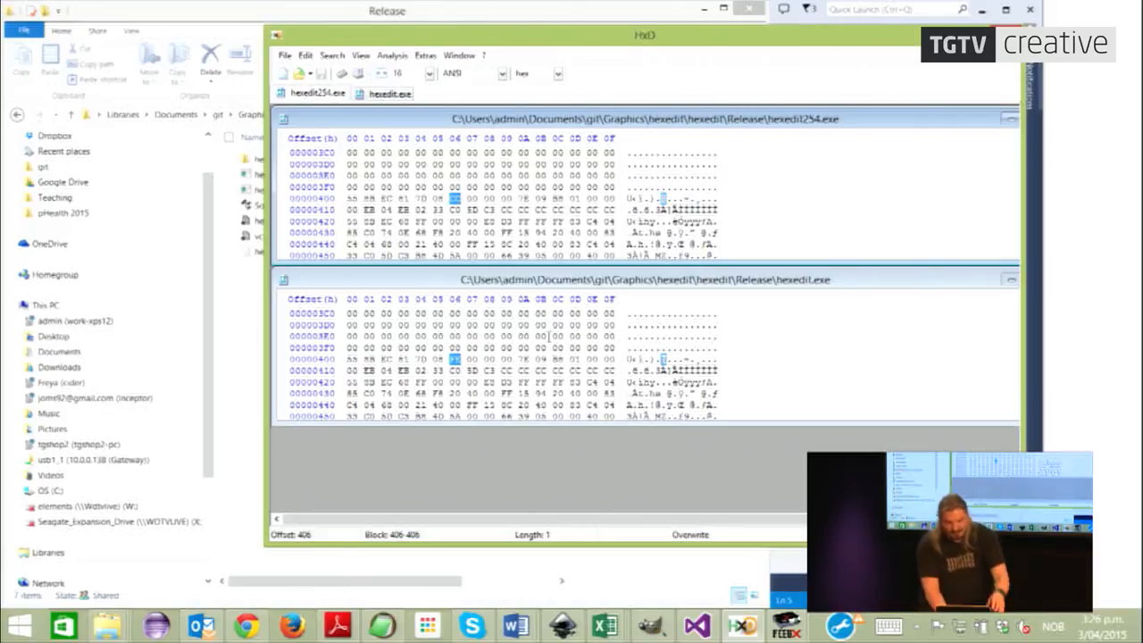
- Switch from HxD's stacked hexedit254.exe/hexedit.exe comparison back to Visual Studio's Source1.cpp
key("alt+tab")
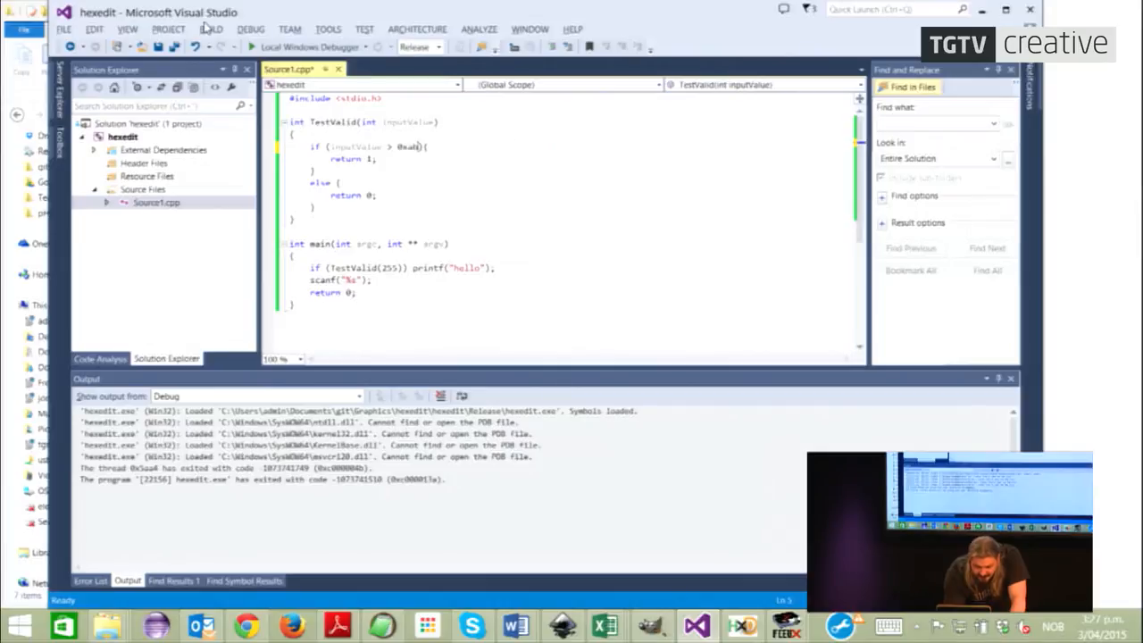
- Build the hexedit solution from the BUILD menu and confirm it succeeds
left_click(211, 29)
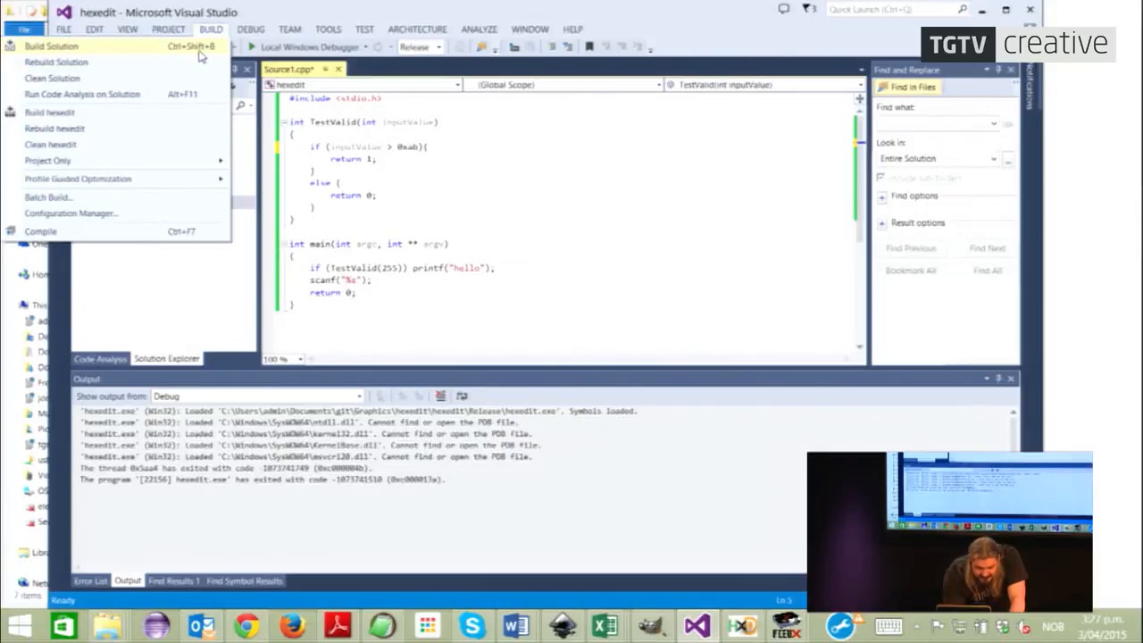
left_click(50, 46)
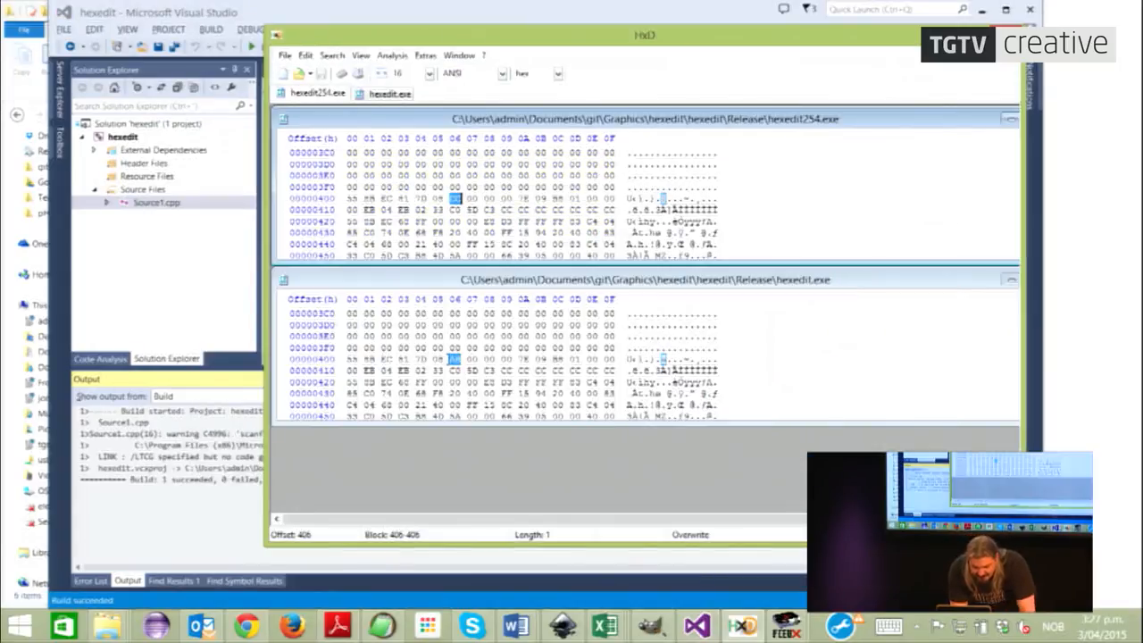
- Bring up HxD's File commands for the two open executables
left_click(286, 54)
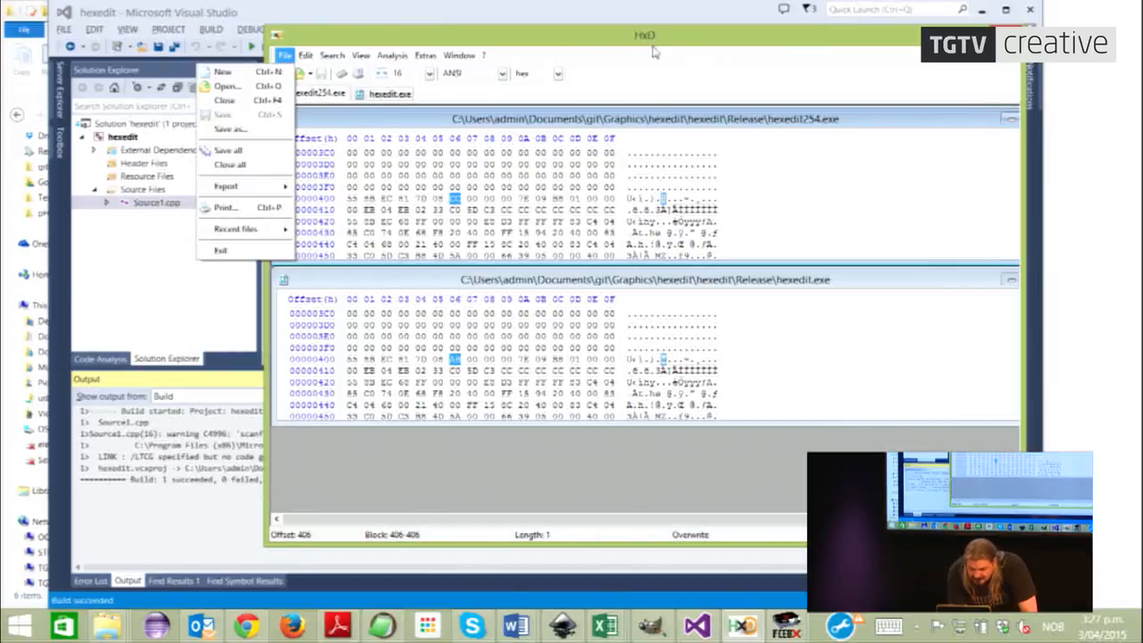
left_click(644, 36)
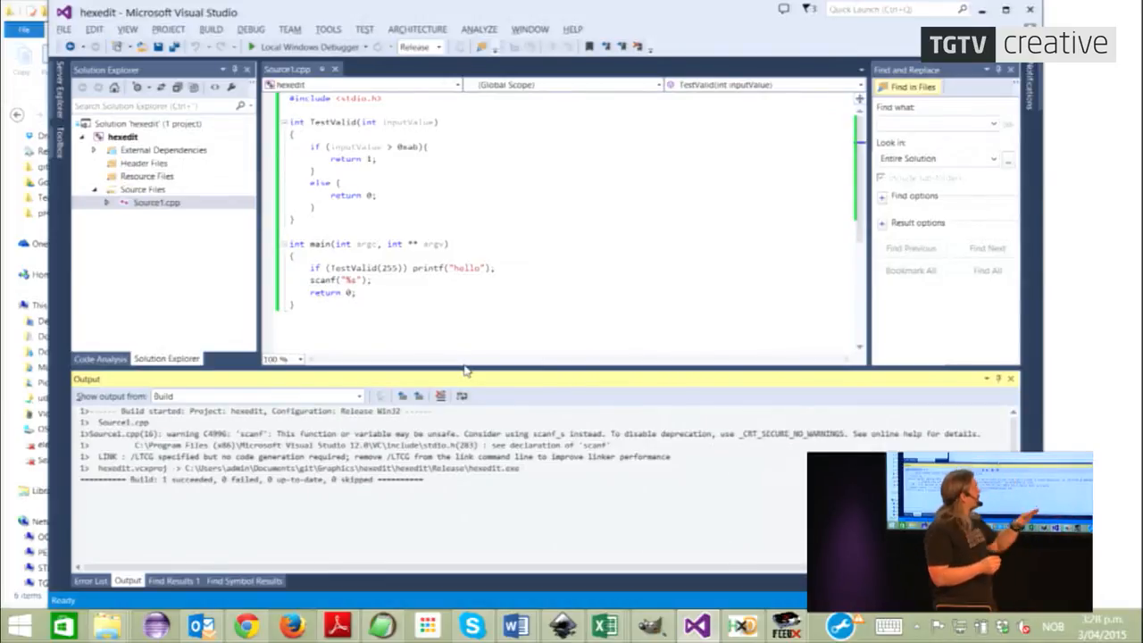
- Switch from Visual Studio's successful build output back to HxD
key("alt+tab")
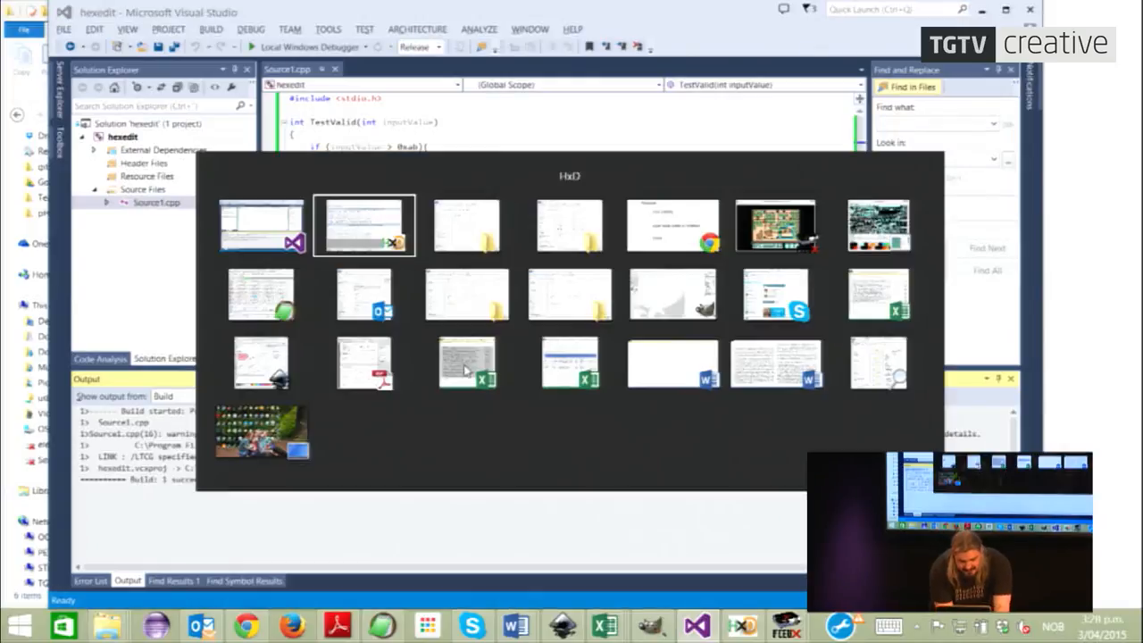